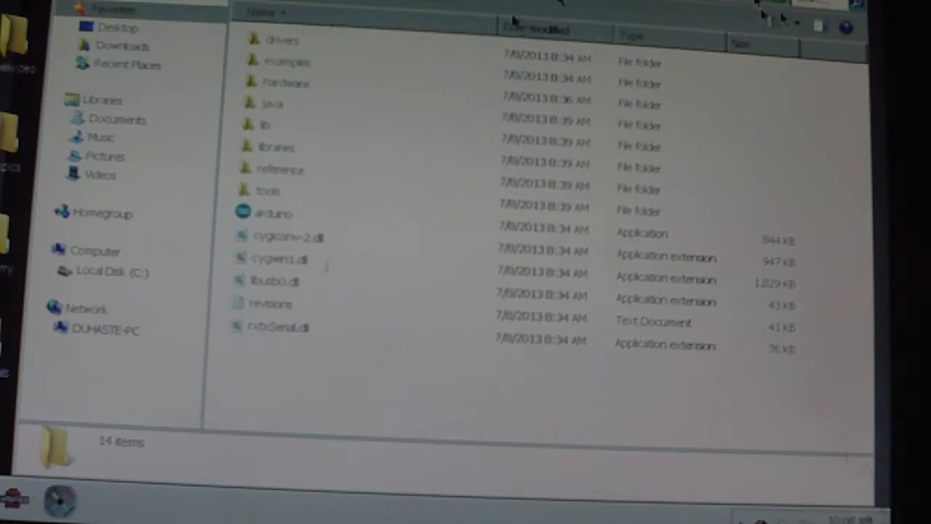
mouse_move(710, 70)
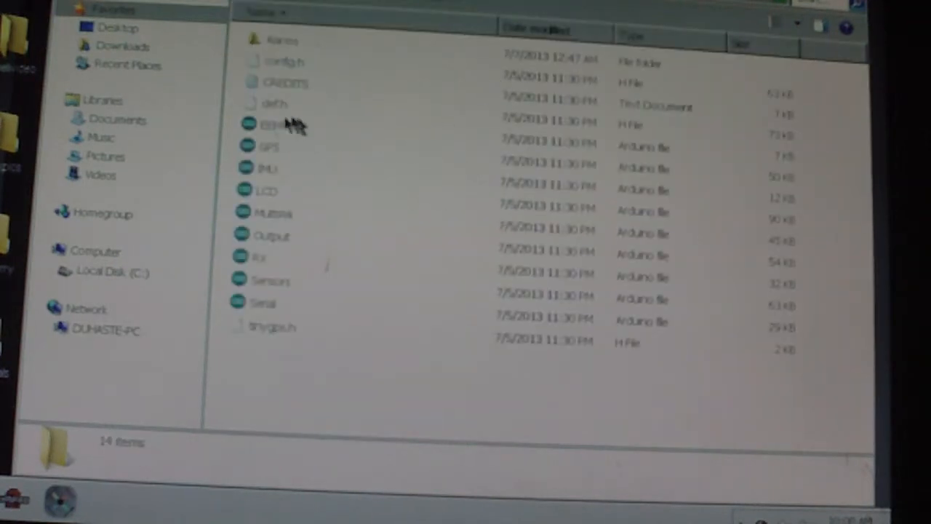
mouse_move(306, 200)
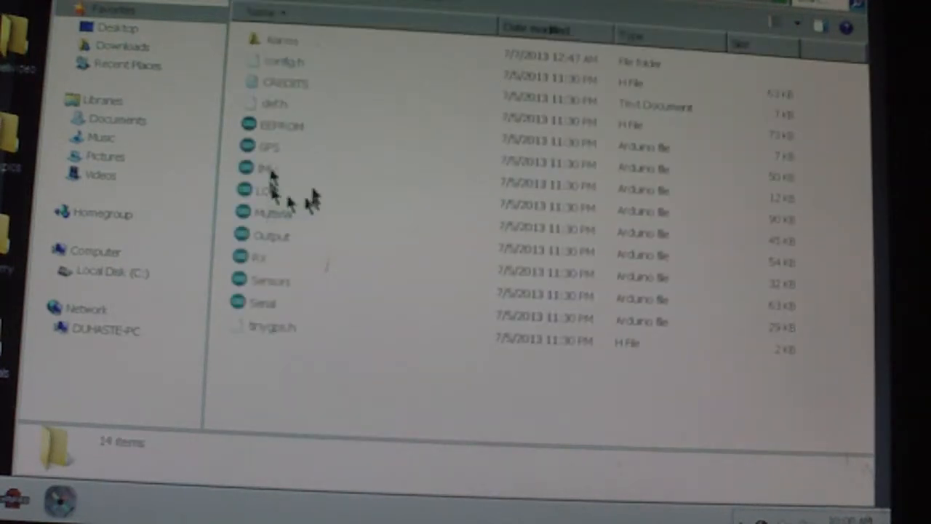
mouse_move(255, 262)
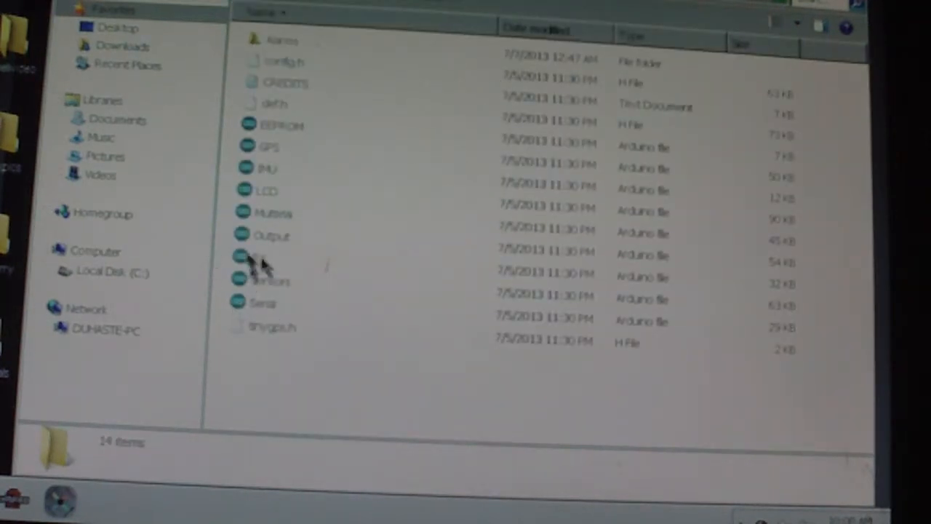
mouse_move(273, 44)
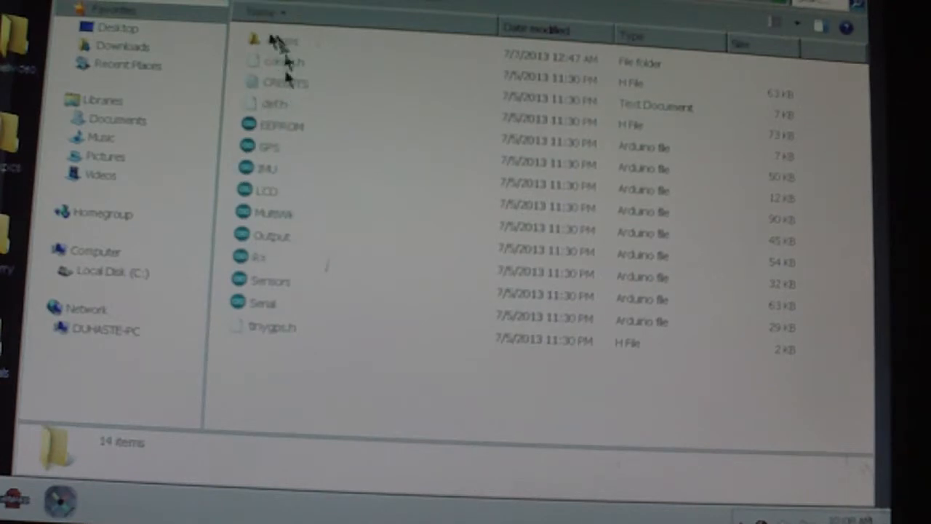
Open the MultiWii Serial sketch file from the MultiWii folder in Explorer.
click(282, 40)
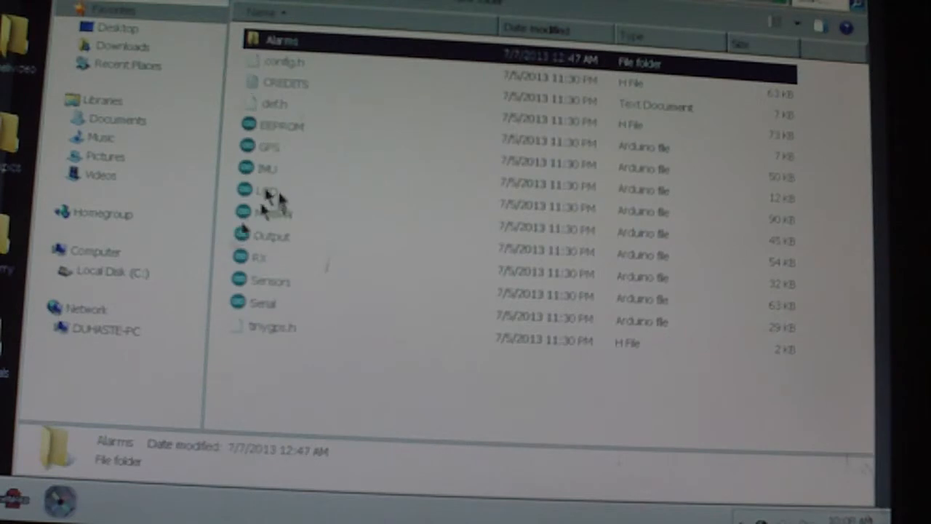
click(265, 304)
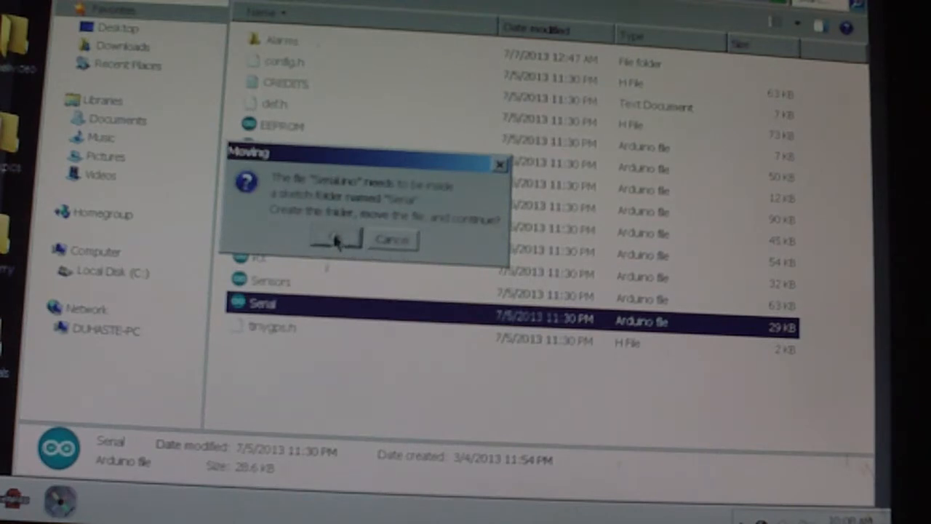
Move Serial into its own sketch folder, upload the firmware, and close Arduino IDE.
click(336, 240)
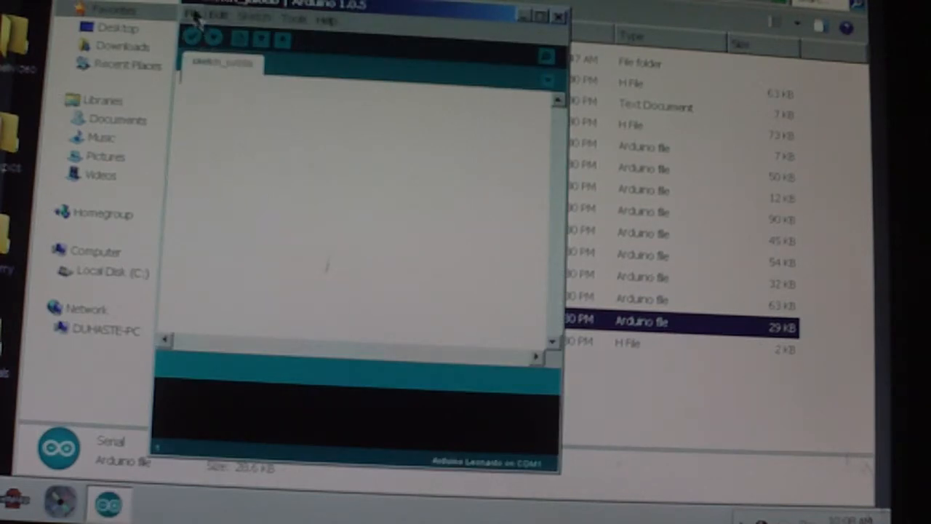
click(294, 18)
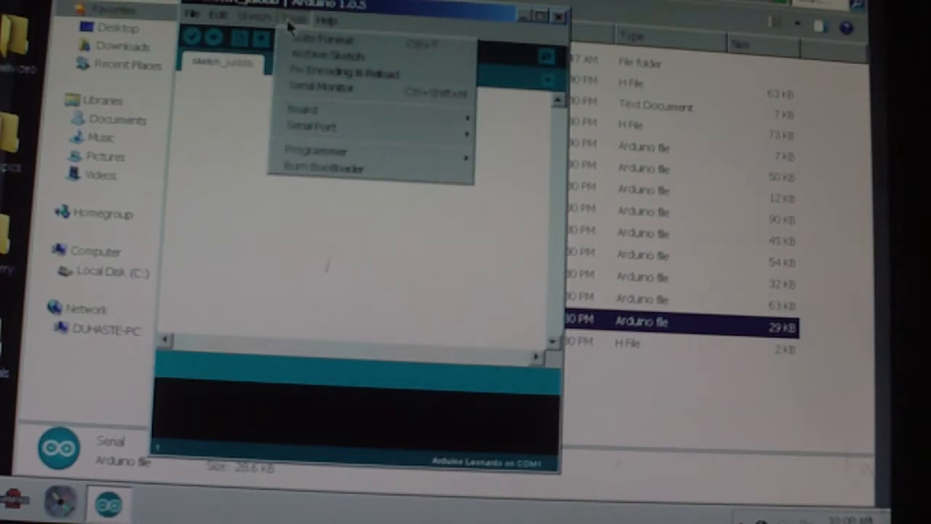
click(193, 16)
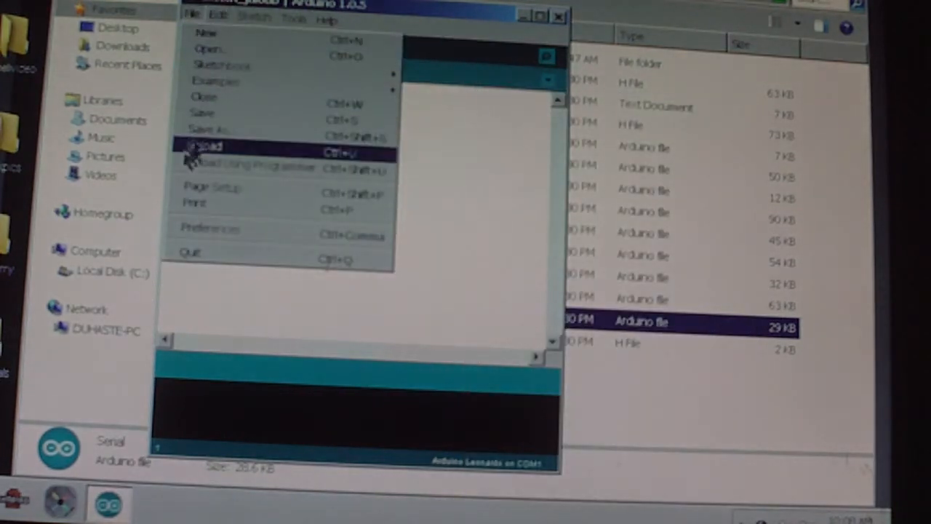
click(205, 152)
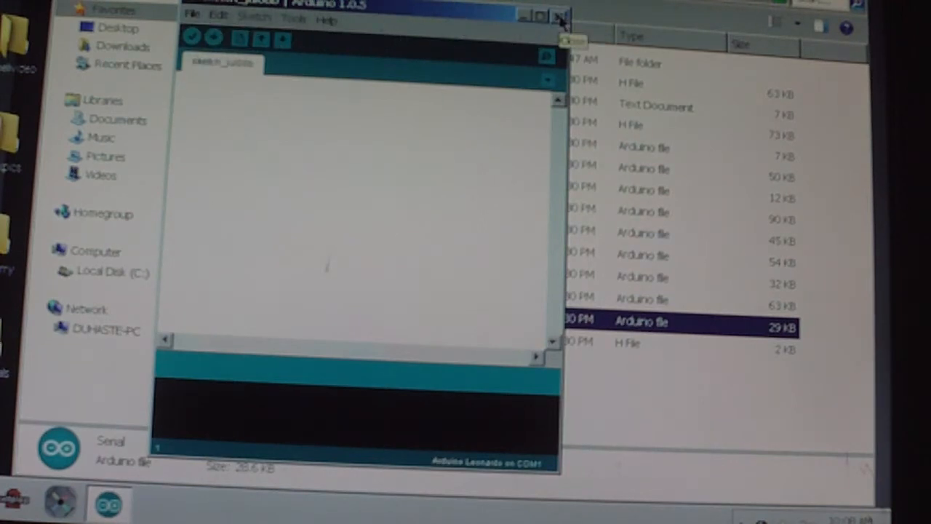
click(560, 14)
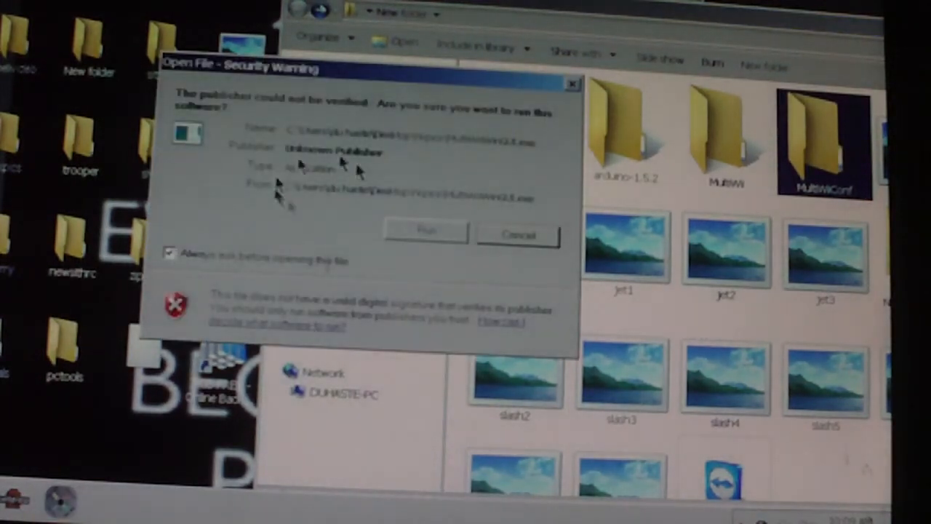
Allow the unverified MultiWiiConf application to run from the security warning.
click(519, 235)
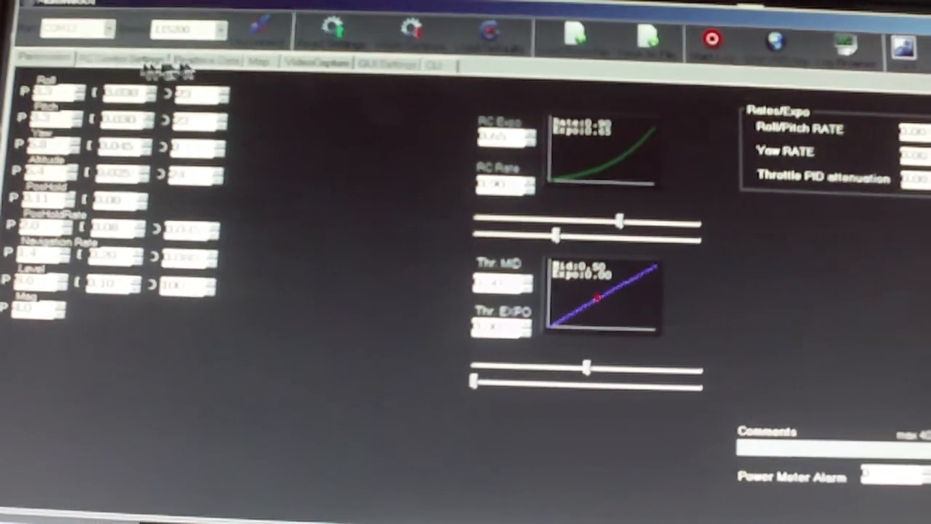
View the RC Control Settings tab, then the Realtime Data sensor graphs.
click(123, 59)
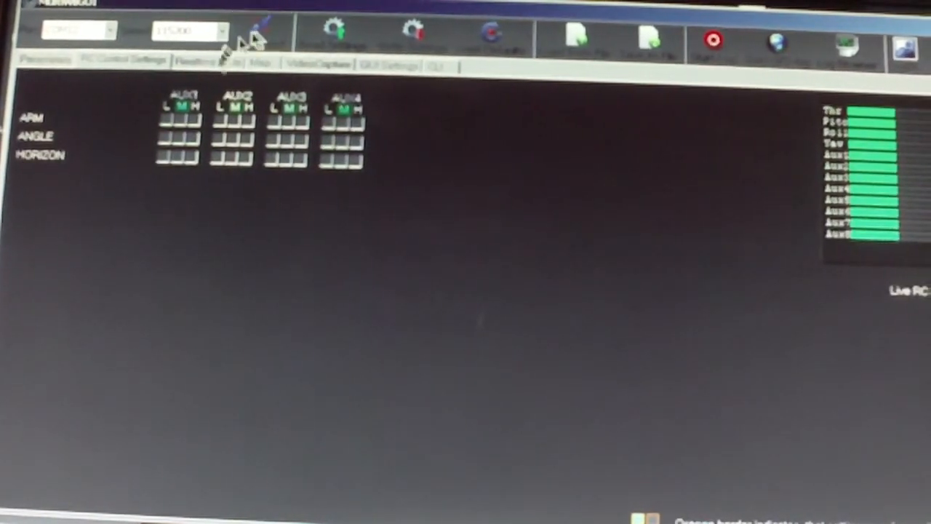
click(209, 62)
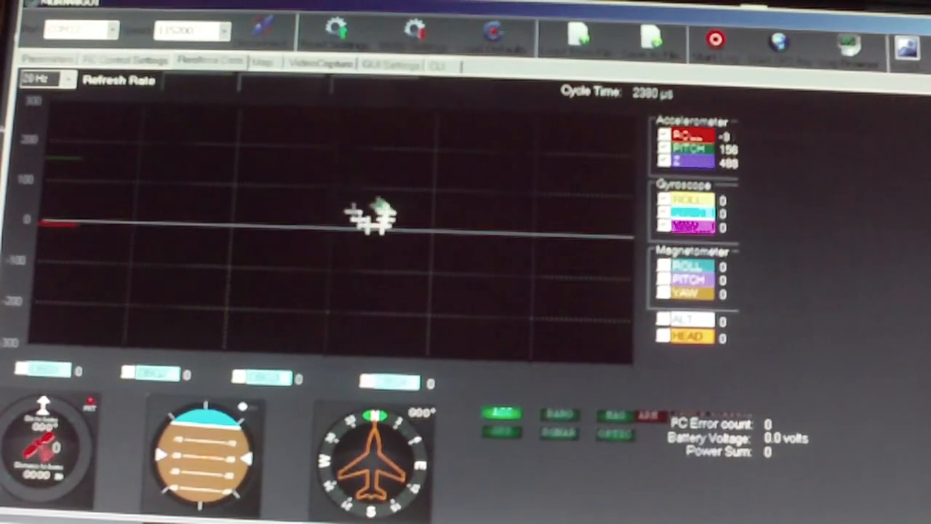